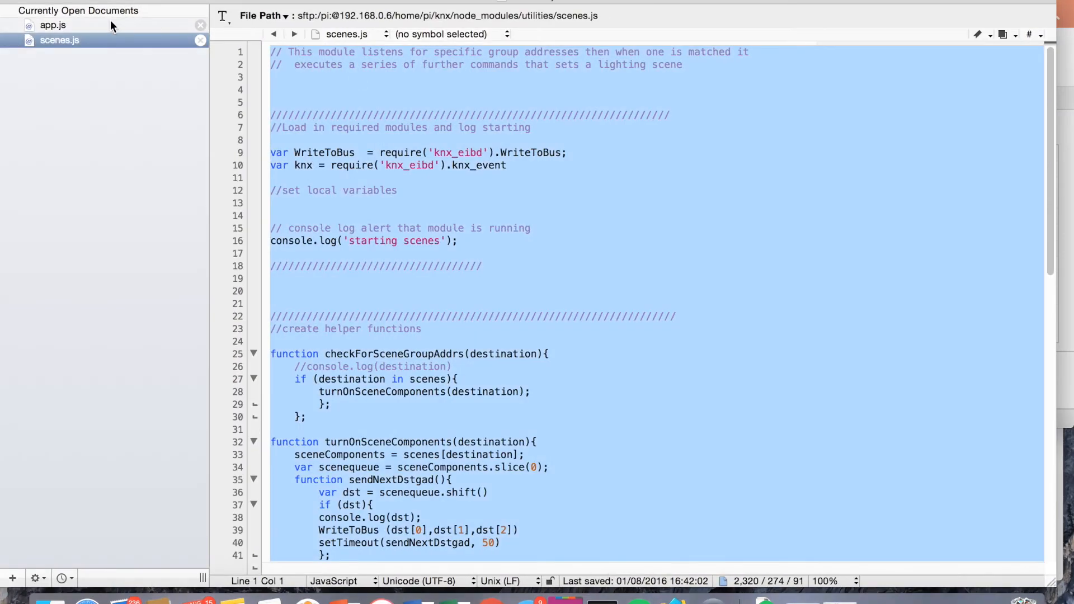
Step: Switch to app.js to show line 77 requiring the scenes module
click(52, 26)
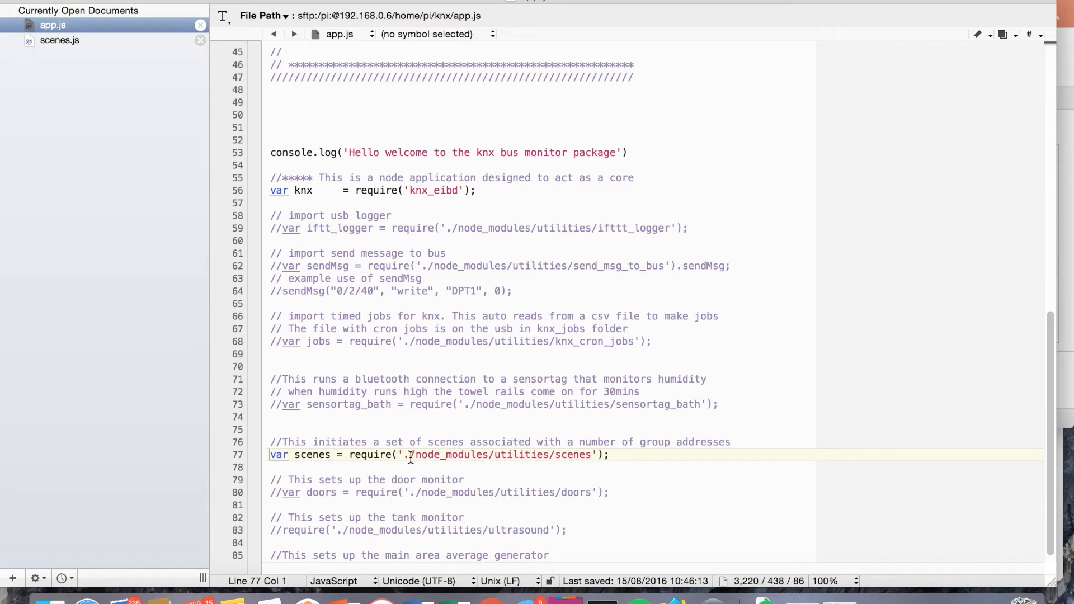
mouse_move(480, 454)
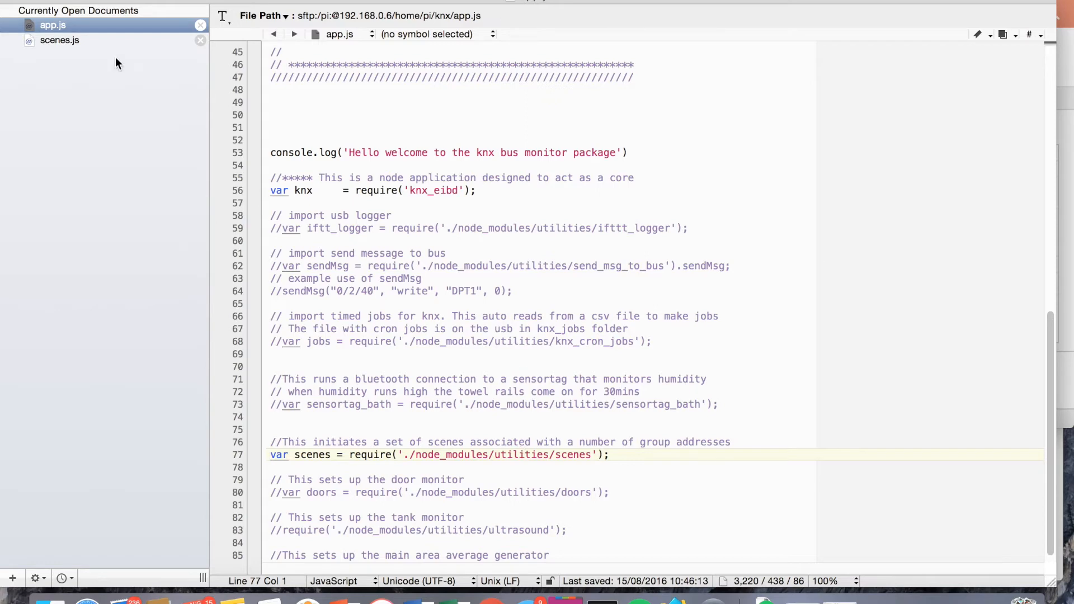
Step: Switch back to scenes.js to review its required modules and helper functions
click(59, 40)
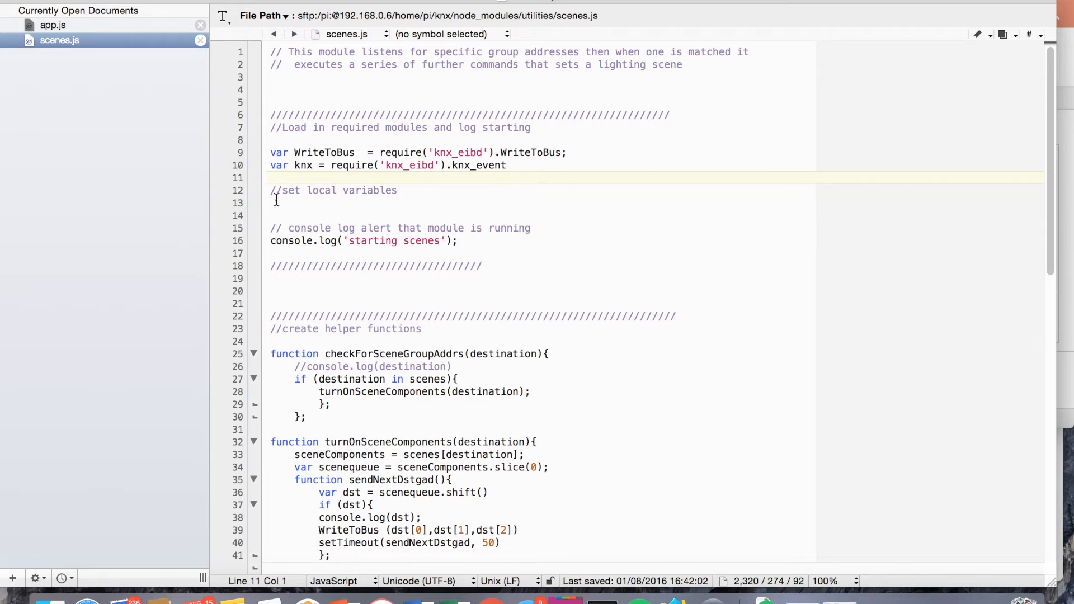
mouse_move(390, 219)
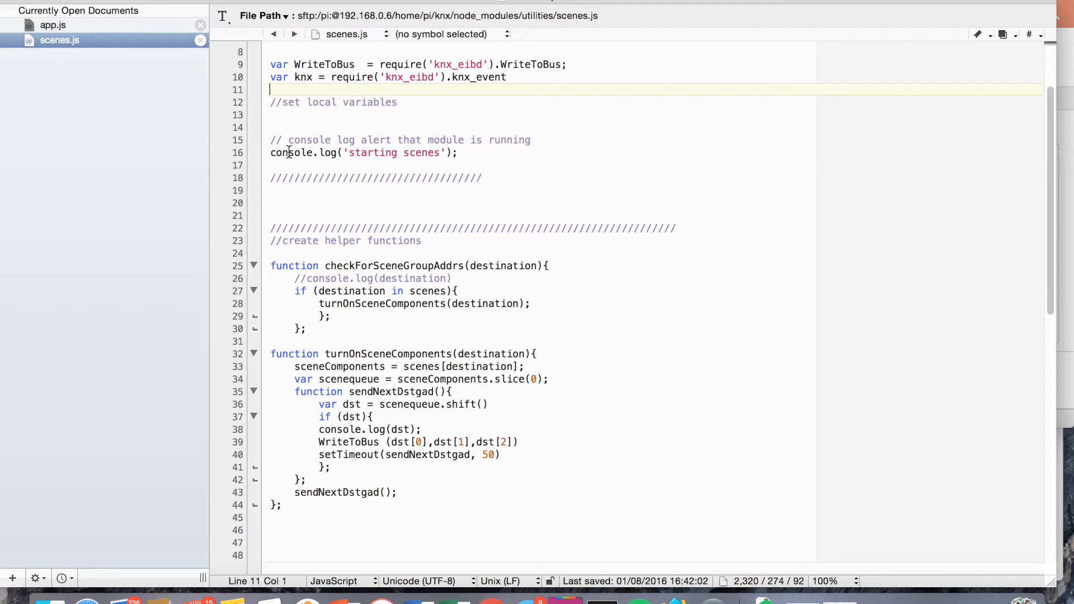
mouse_move(456, 156)
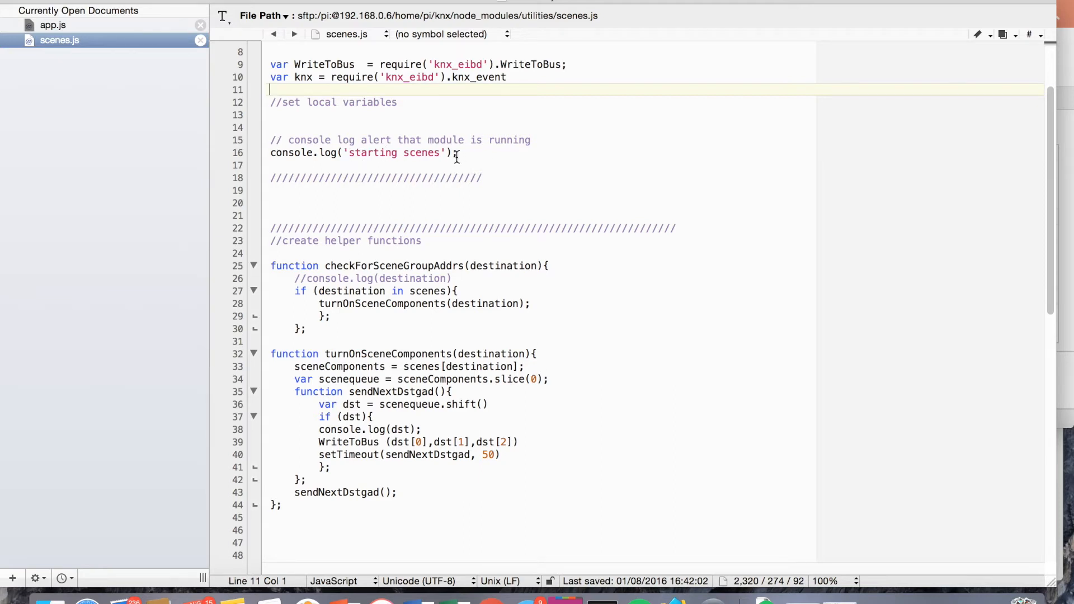
scroll(down, 3)
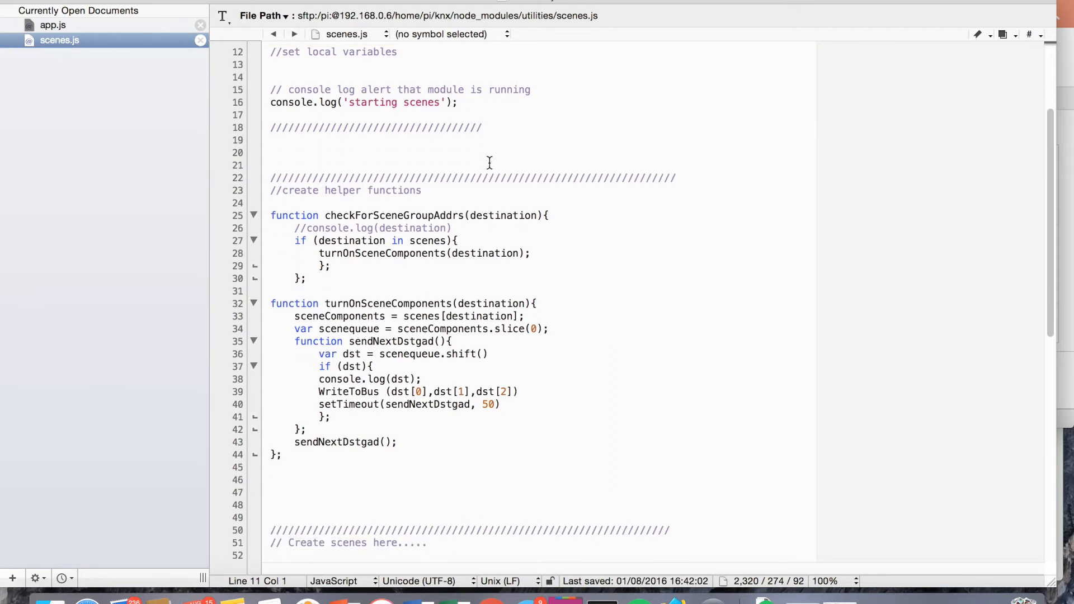
scroll(down, 3)
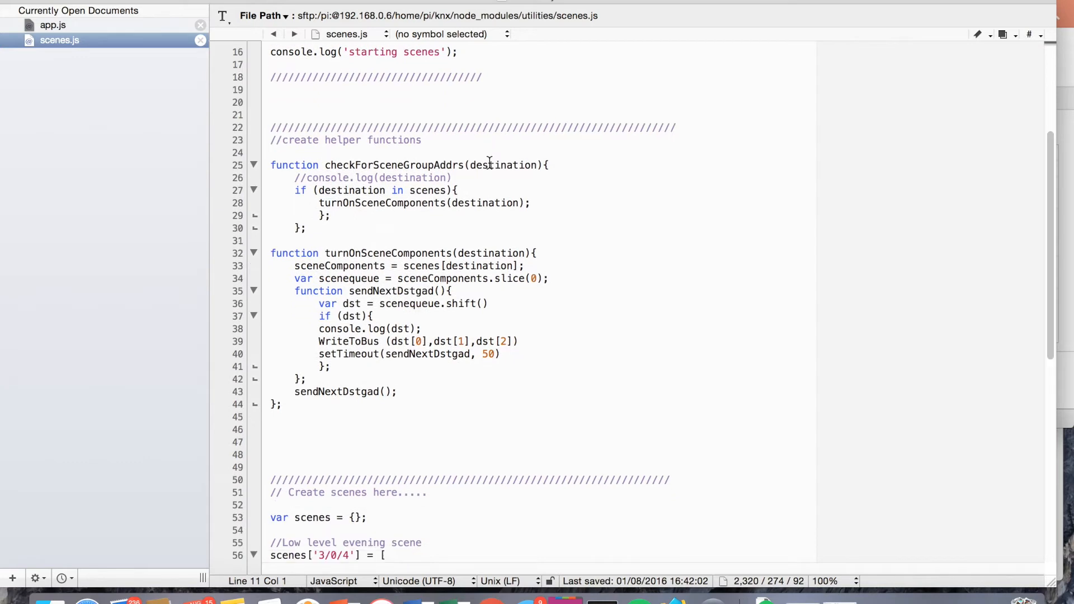
mouse_move(407, 182)
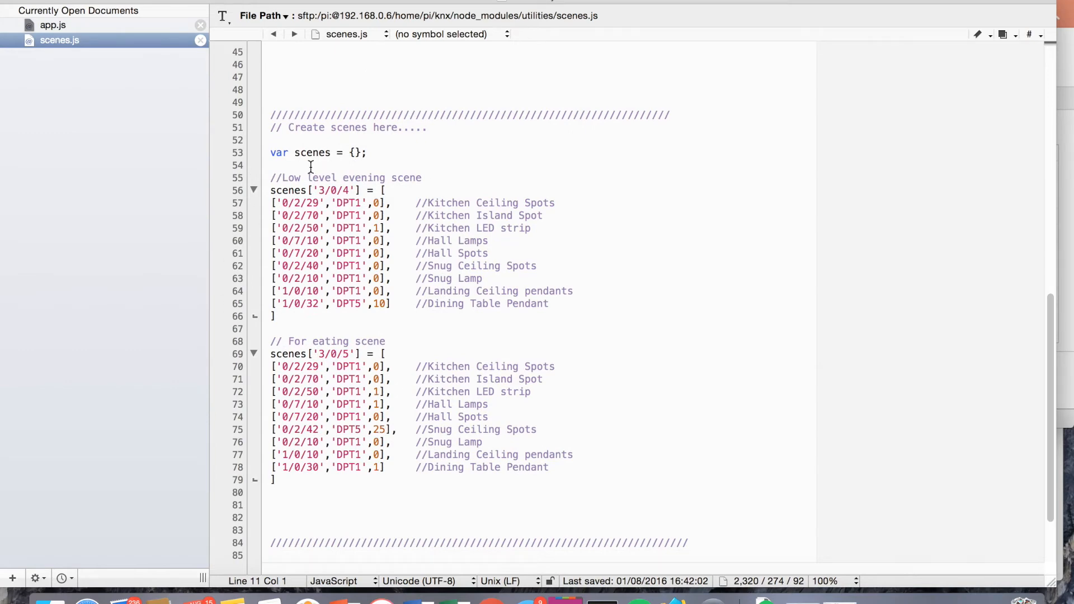
mouse_move(392, 457)
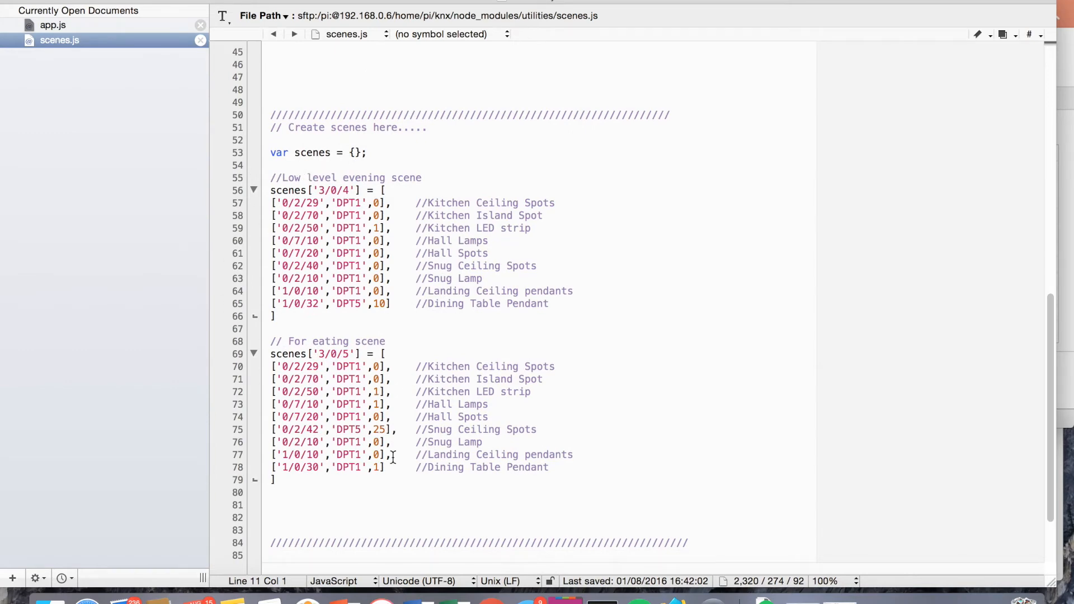
mouse_move(331, 153)
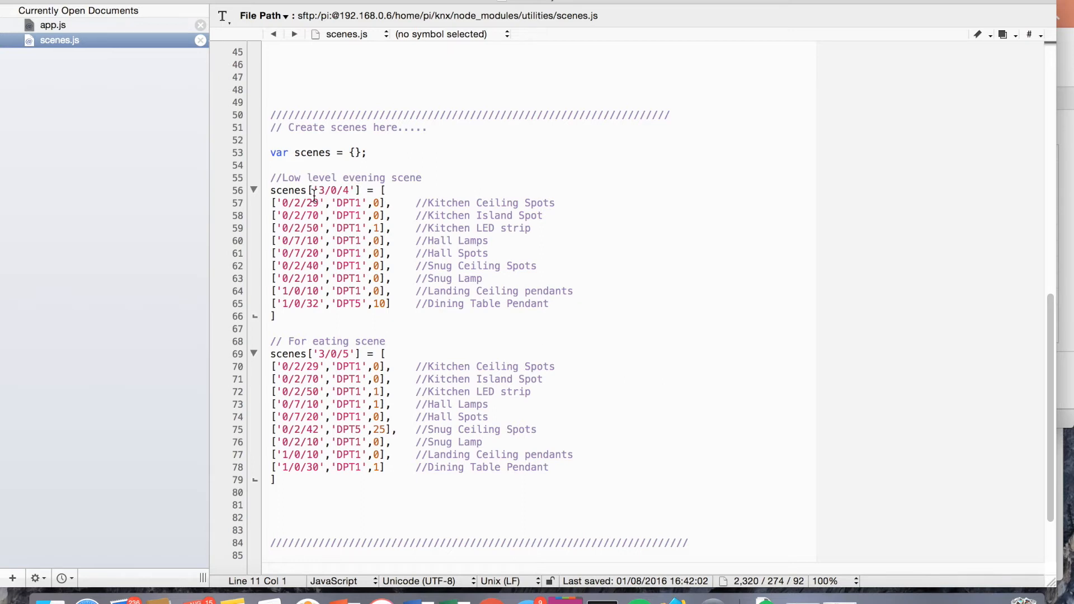
mouse_move(312, 183)
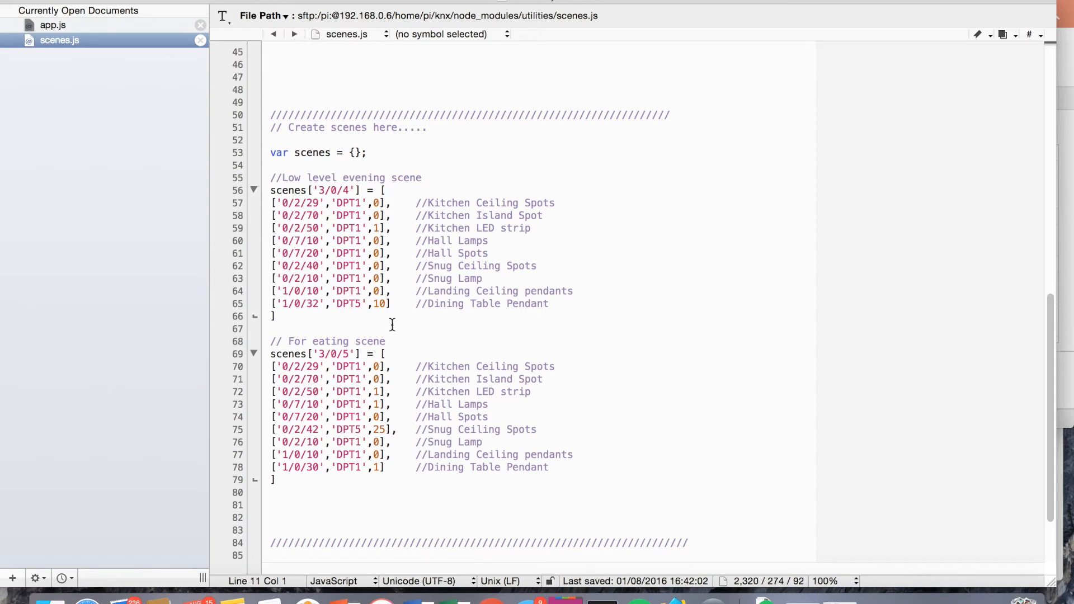
mouse_move(317, 211)
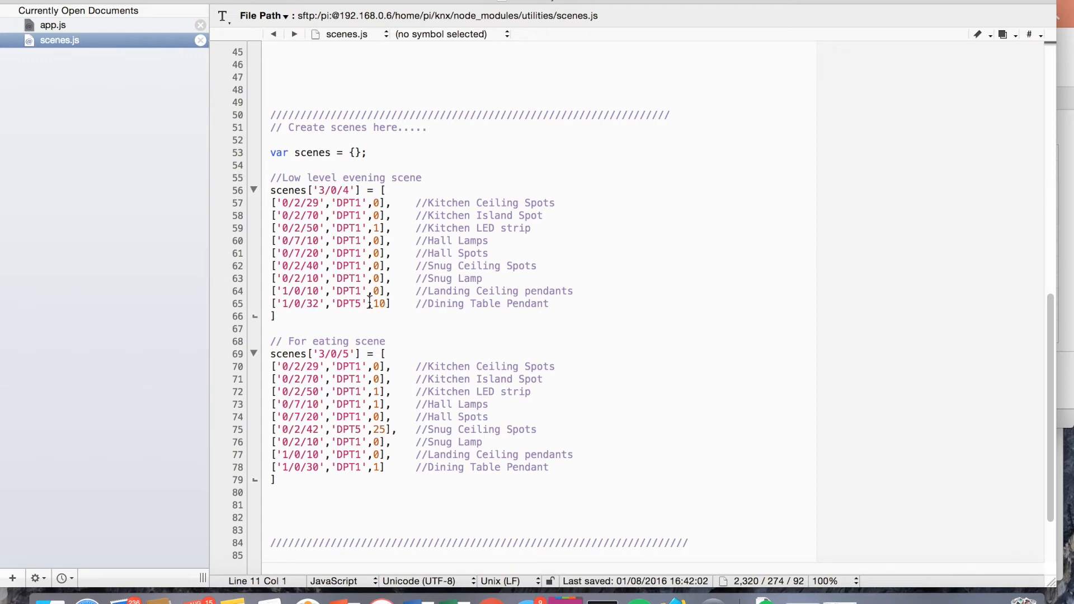
mouse_move(322, 355)
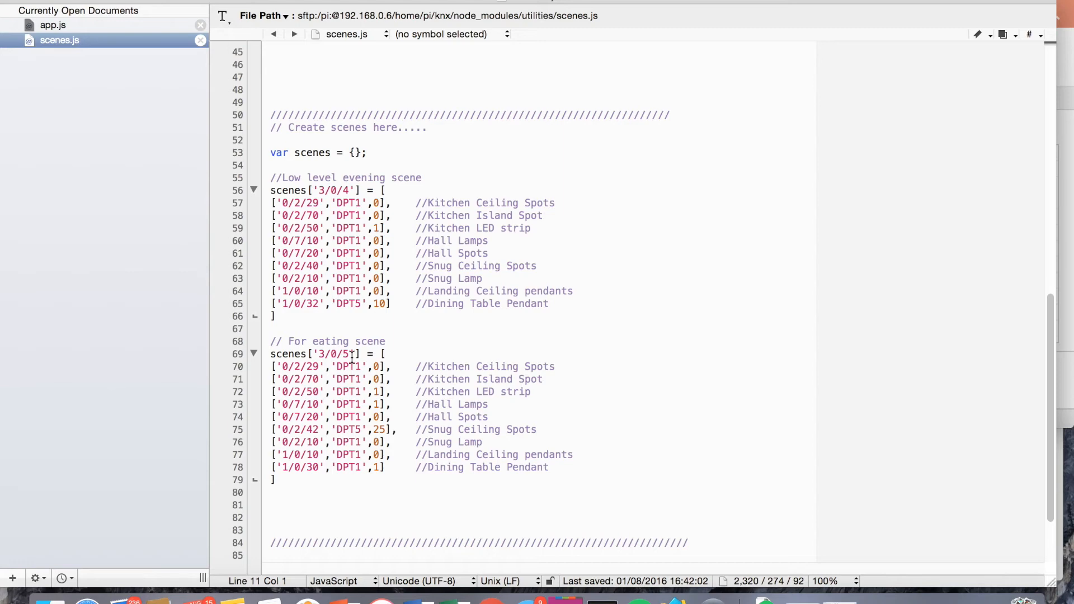
mouse_move(374, 342)
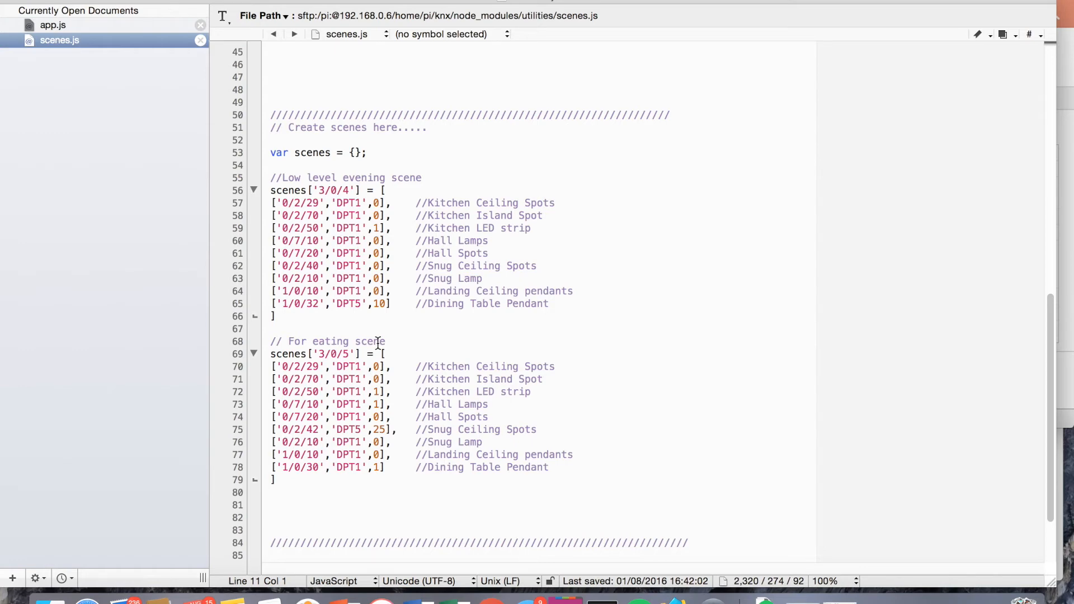
scroll(down, 3)
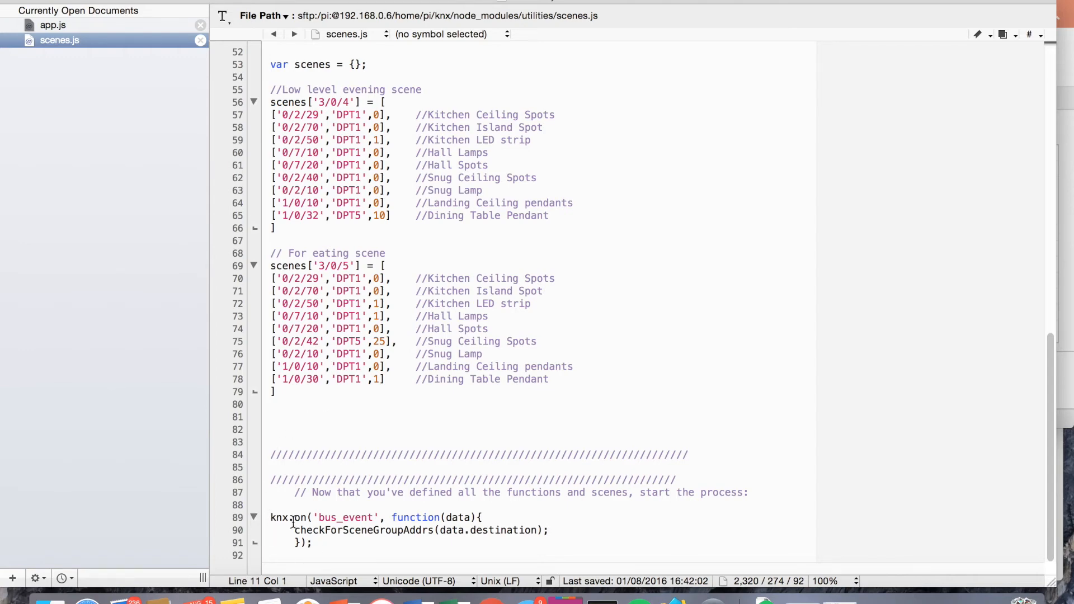
mouse_move(342, 525)
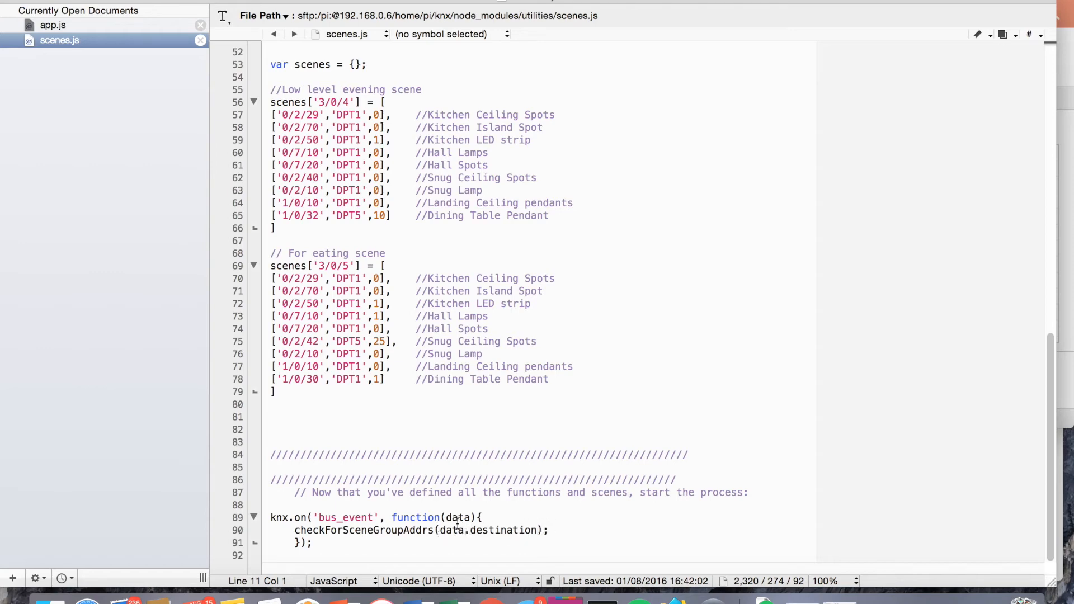
mouse_move(449, 516)
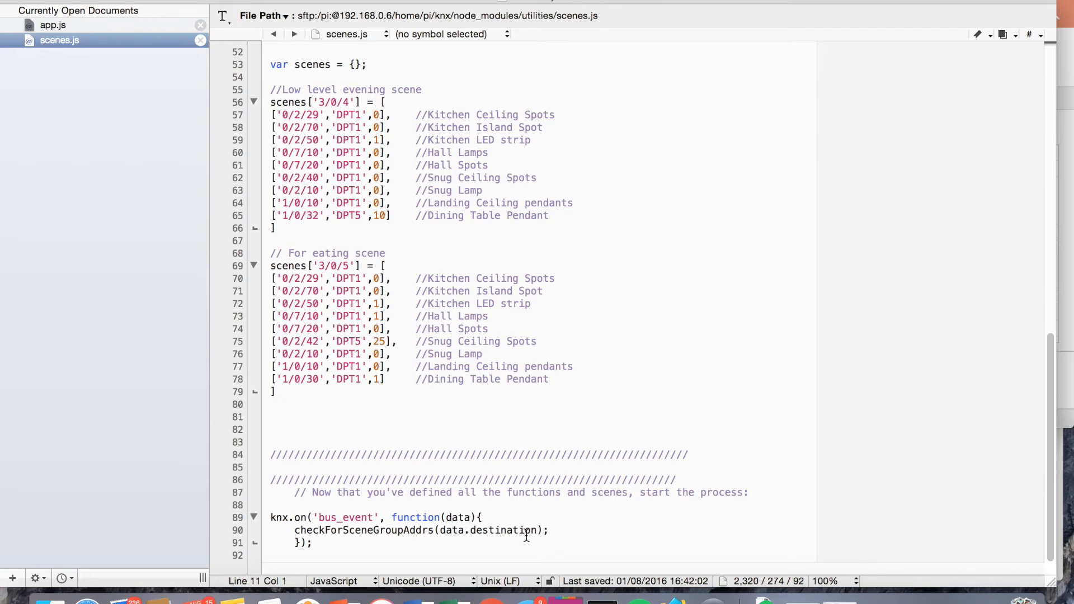
scroll(up, 3)
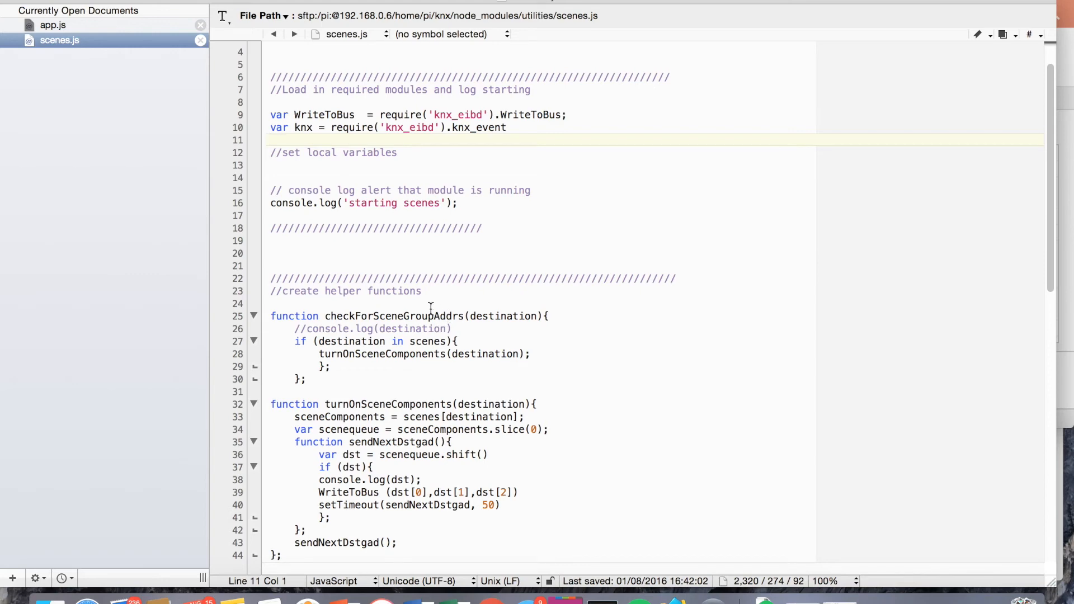
mouse_move(499, 312)
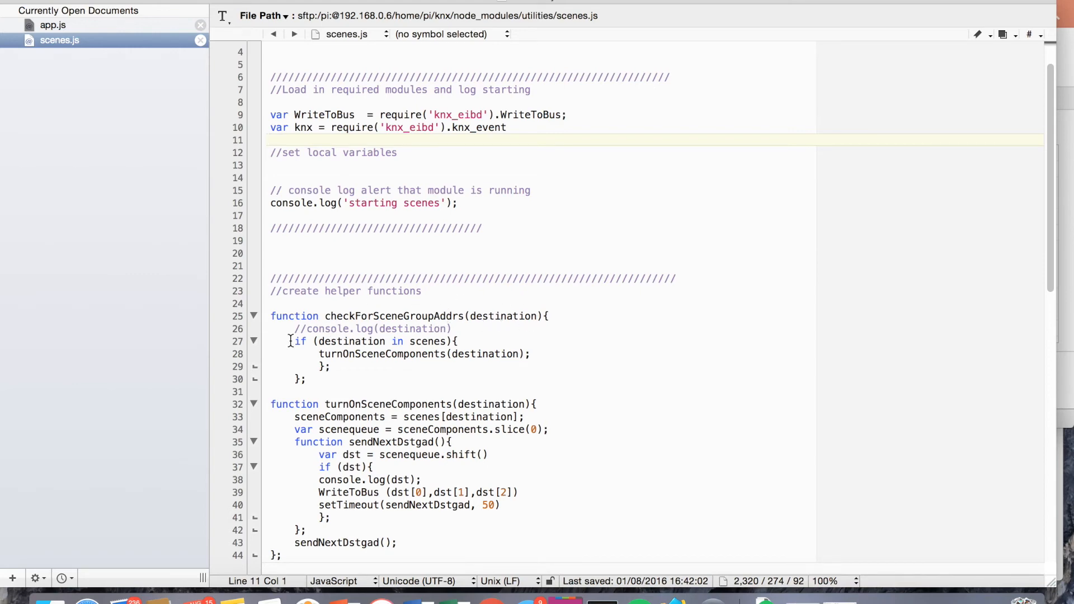
click(270, 140)
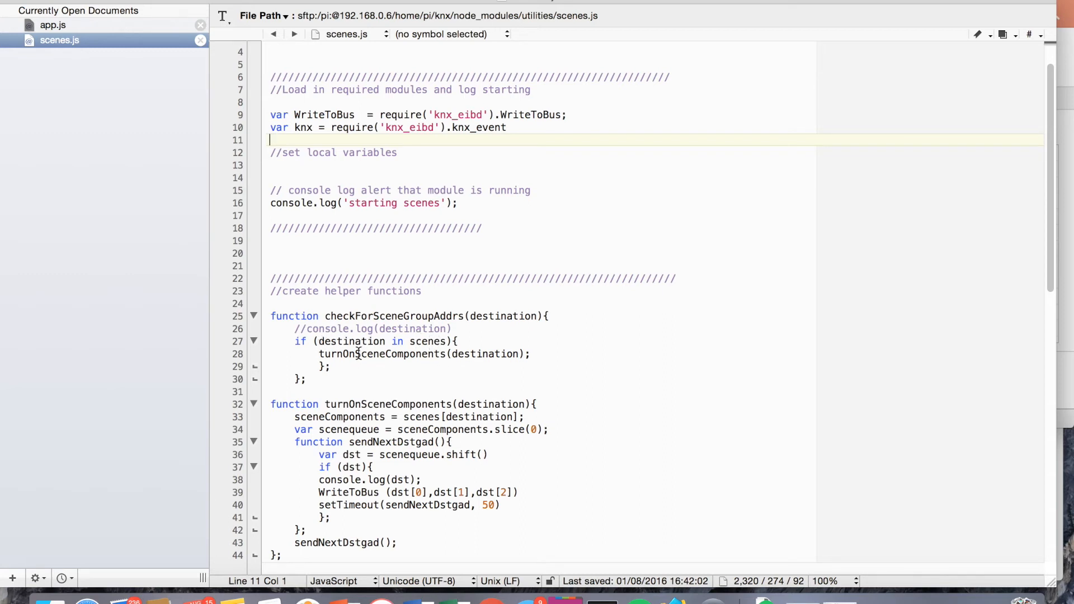
mouse_move(464, 342)
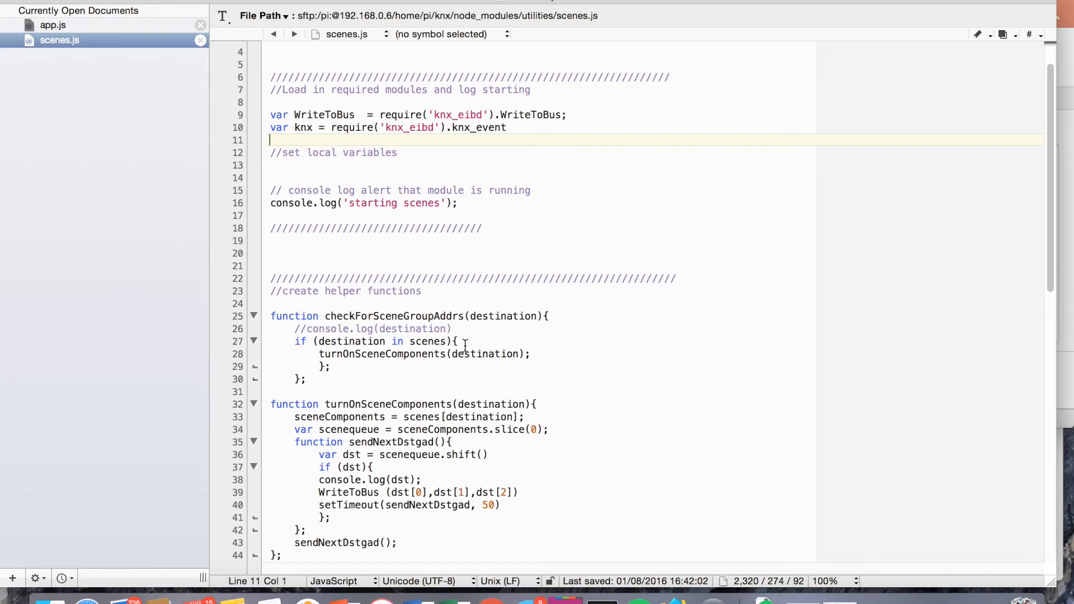
mouse_move(433, 424)
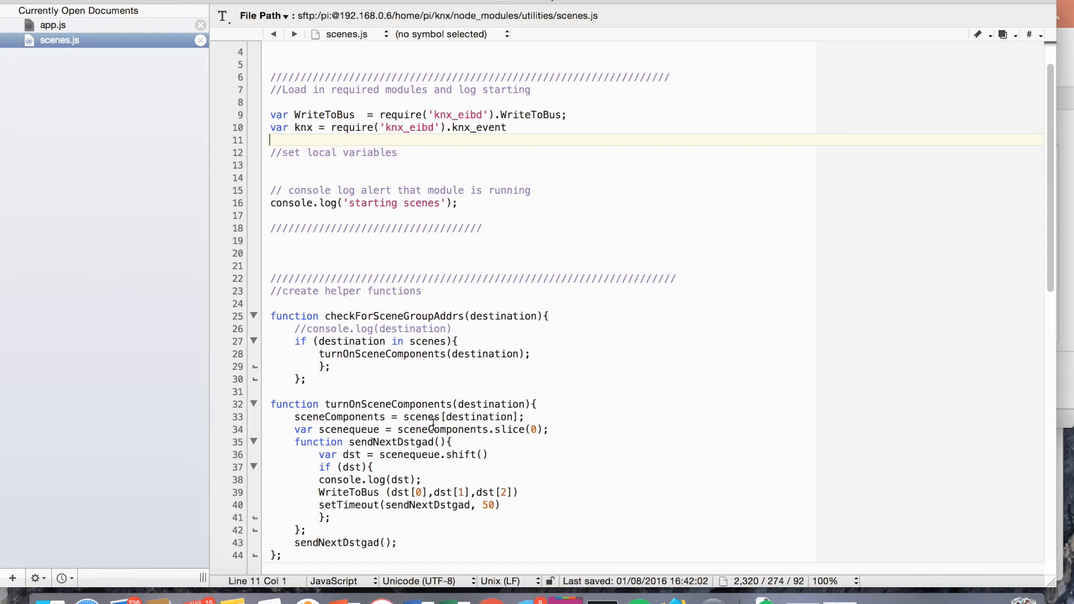
mouse_move(488, 355)
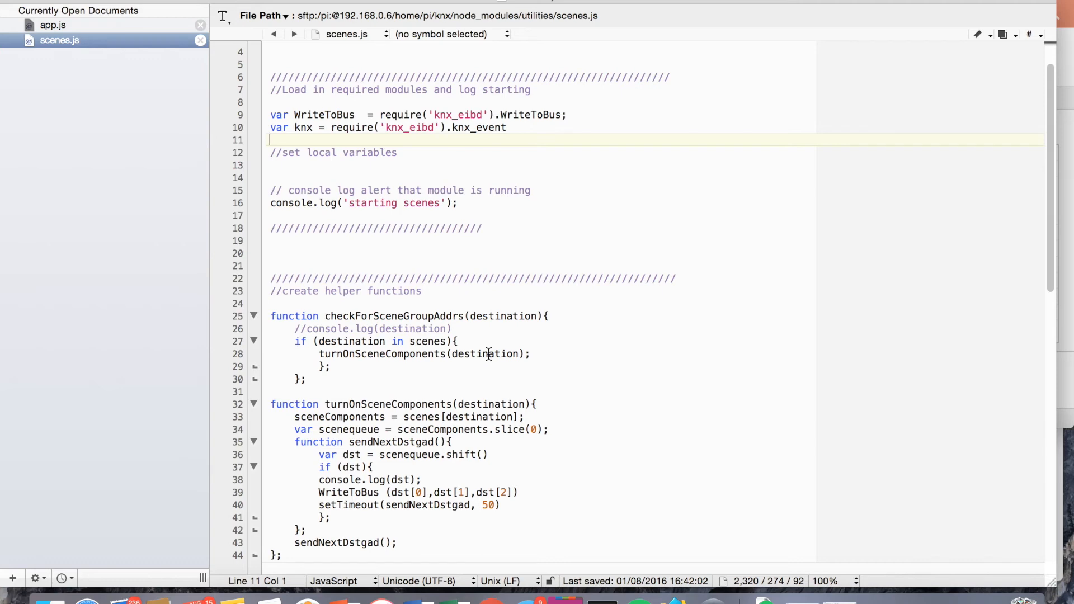
scroll(down, 3)
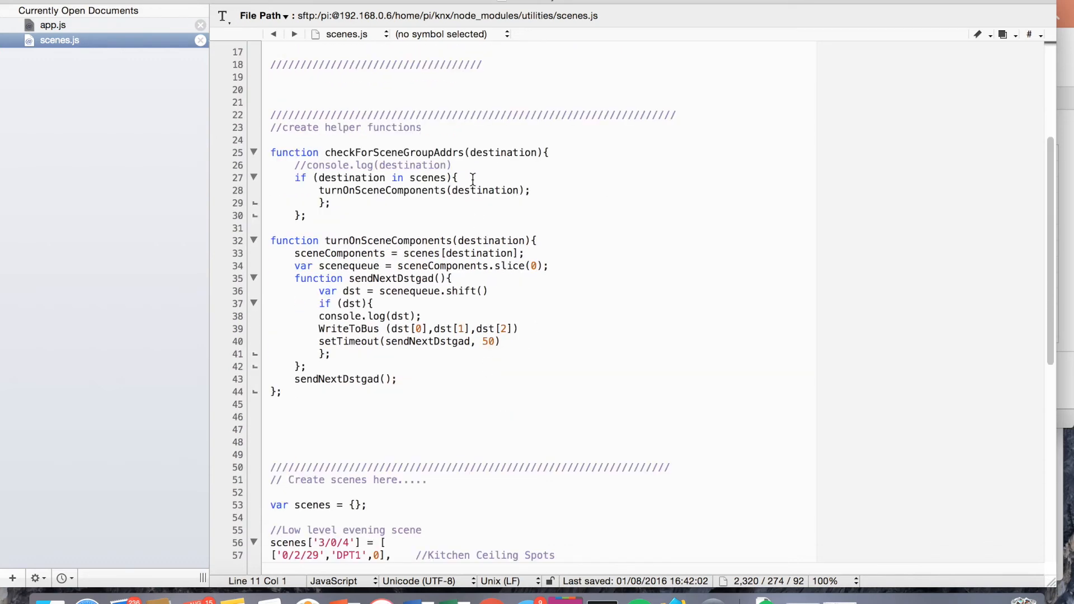
mouse_move(367, 470)
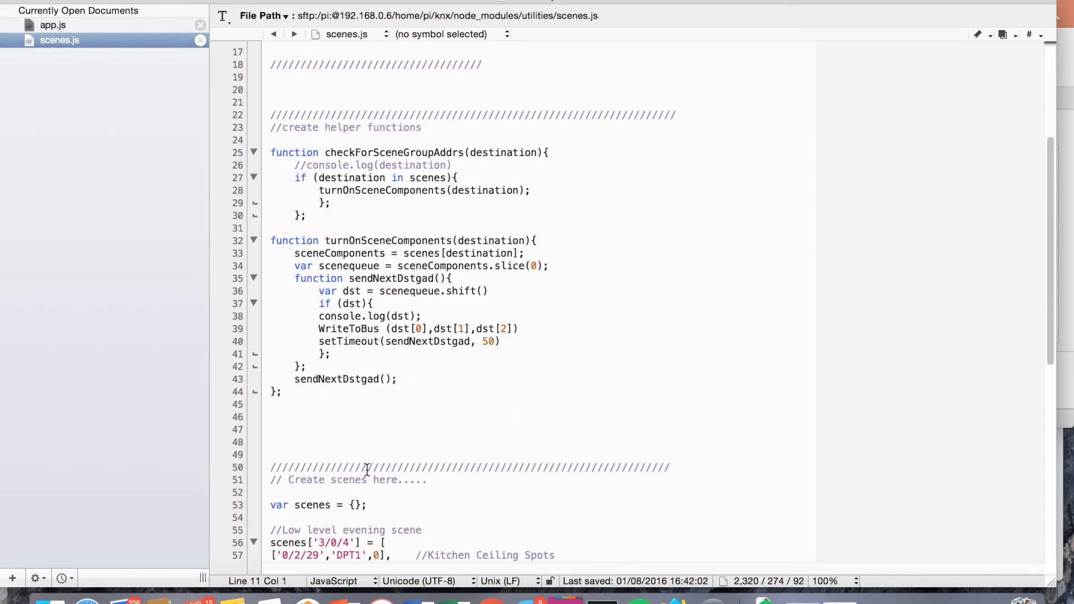
scroll(down, 3)
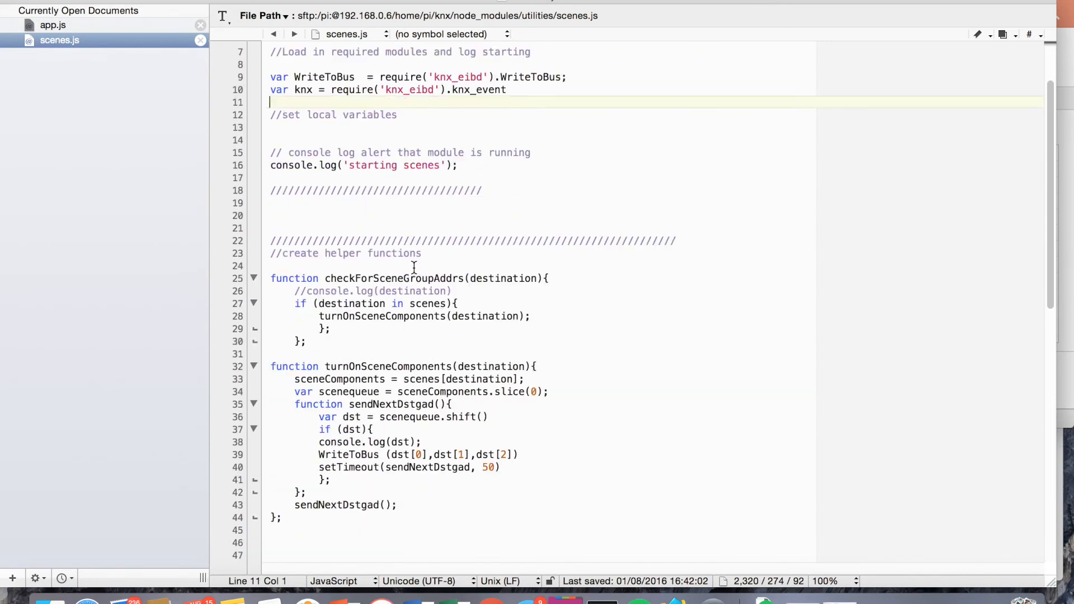
click(537, 278)
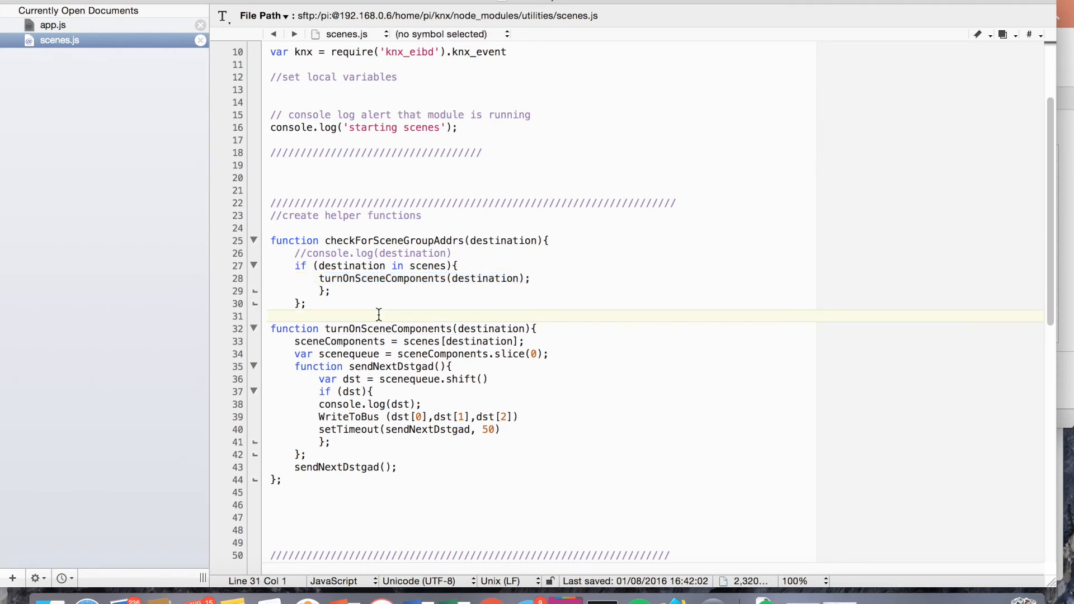
mouse_move(457, 314)
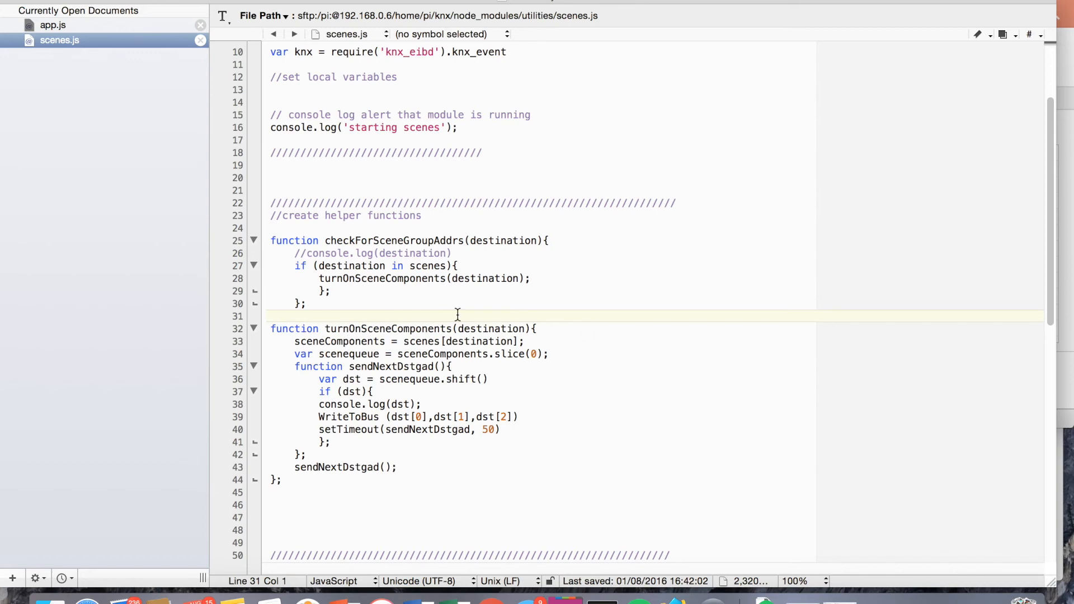
mouse_move(451, 359)
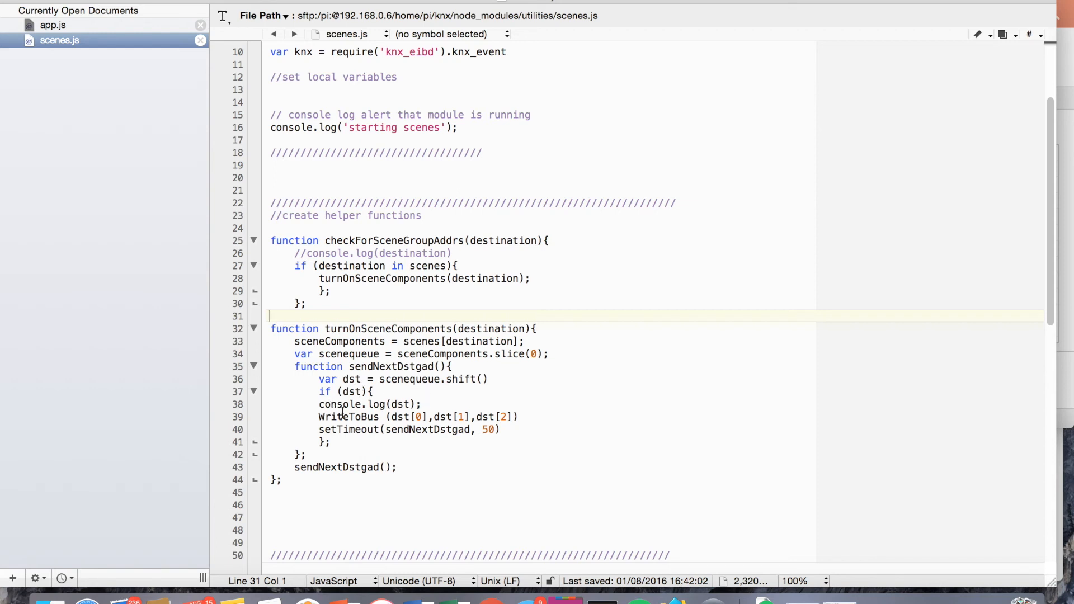
mouse_move(520, 428)
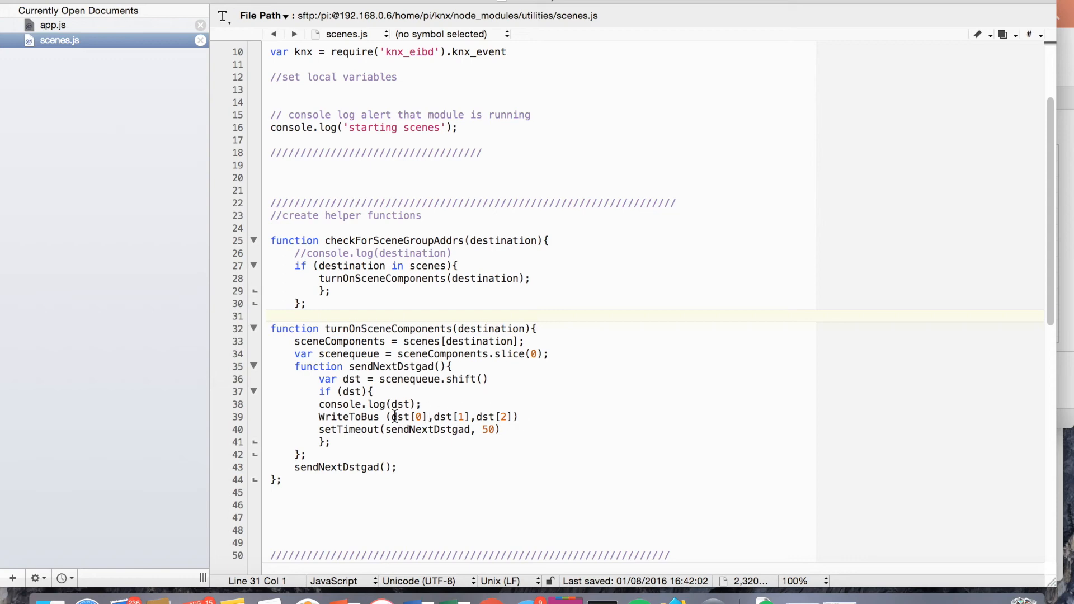
scroll(down, 3)
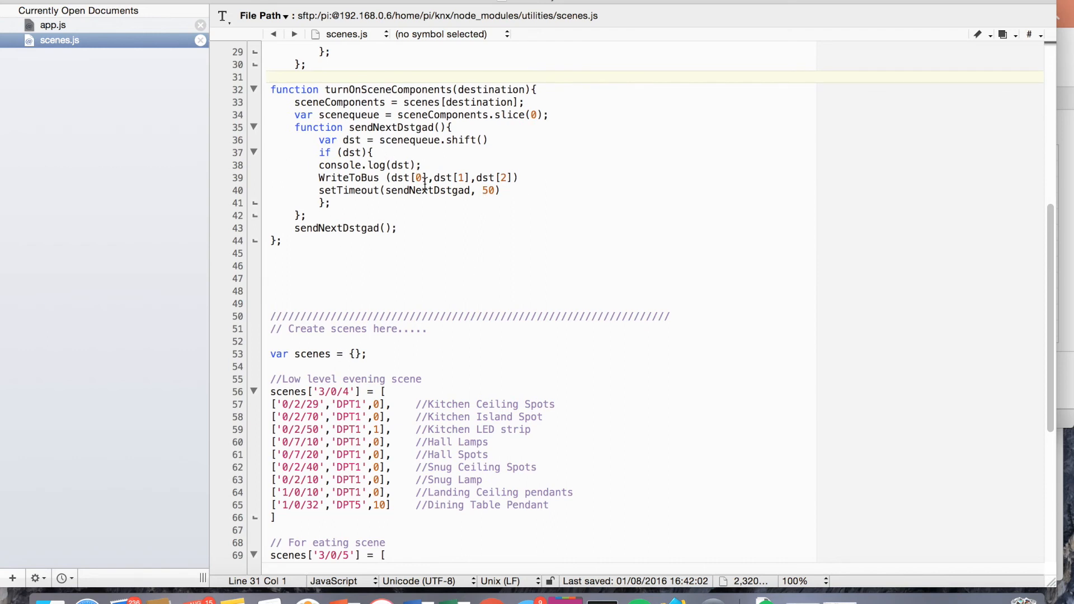
scroll(down, 3)
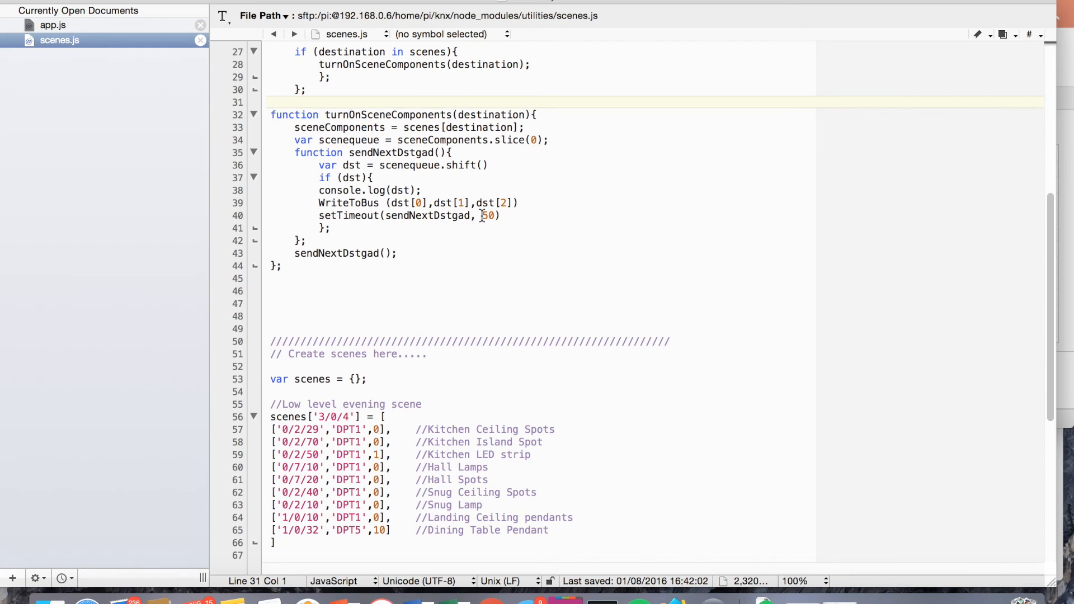
click(271, 102)
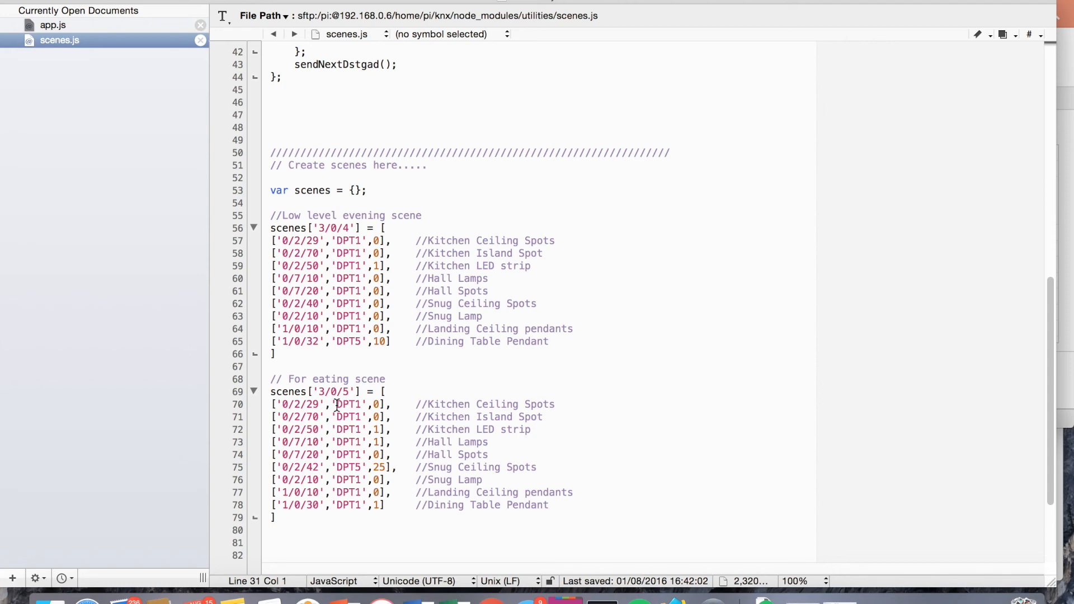
mouse_move(412, 303)
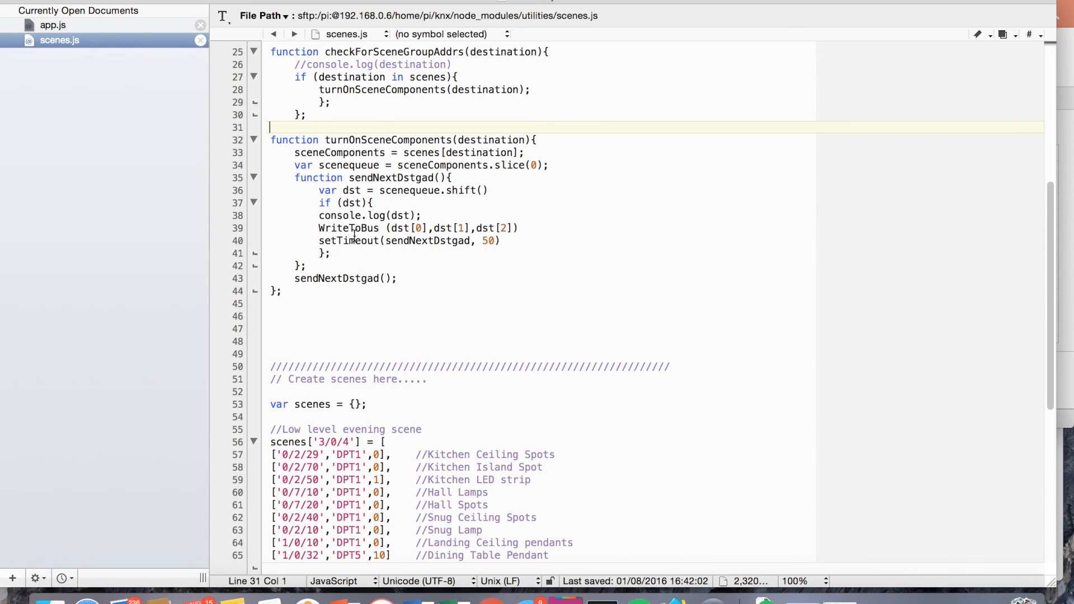
scroll(down, 3)
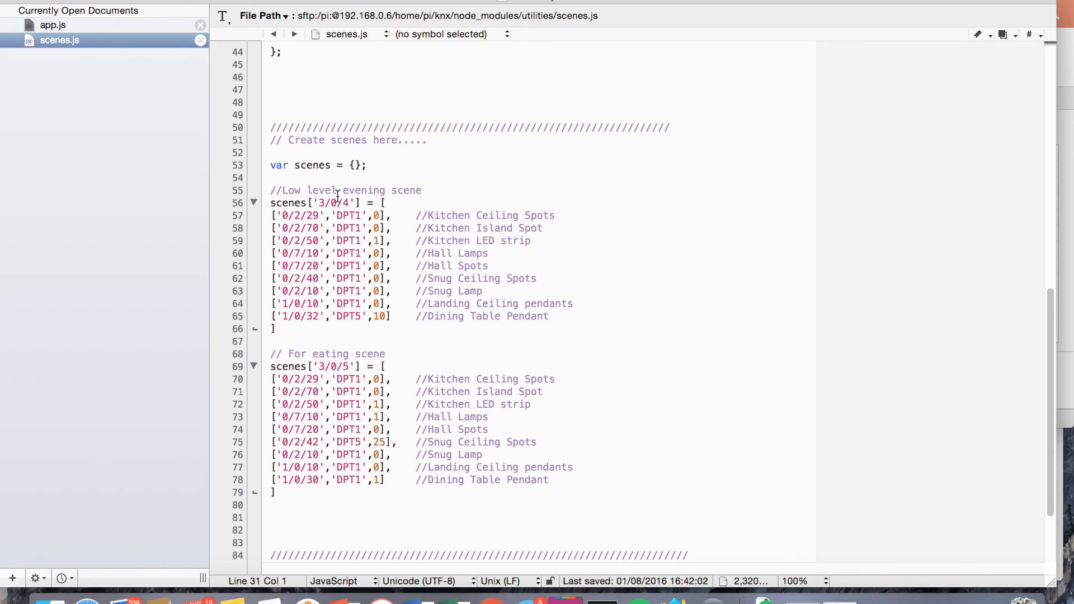
mouse_move(344, 266)
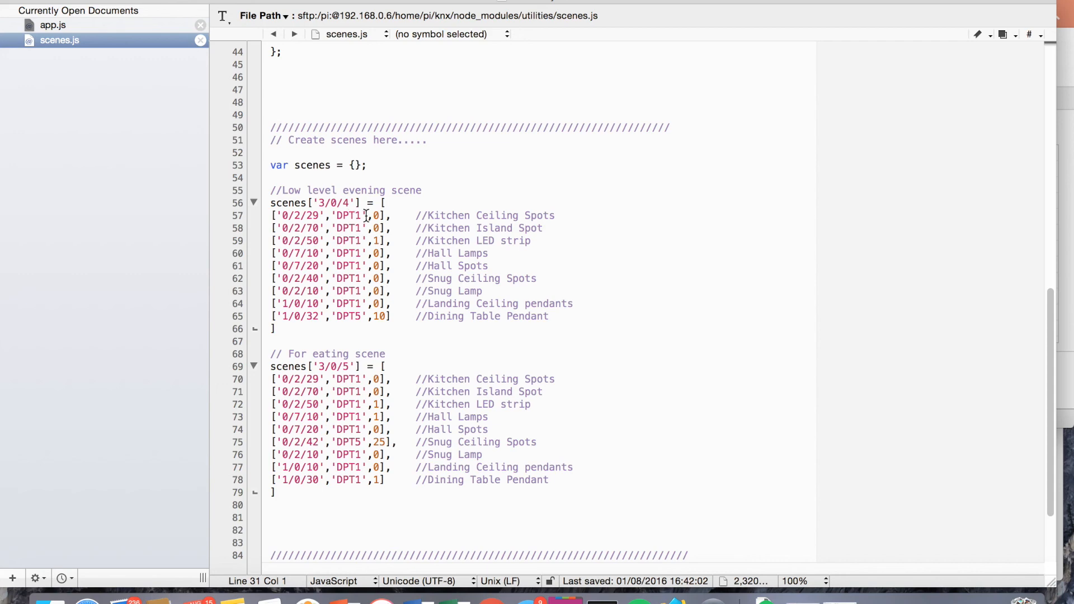
mouse_move(348, 316)
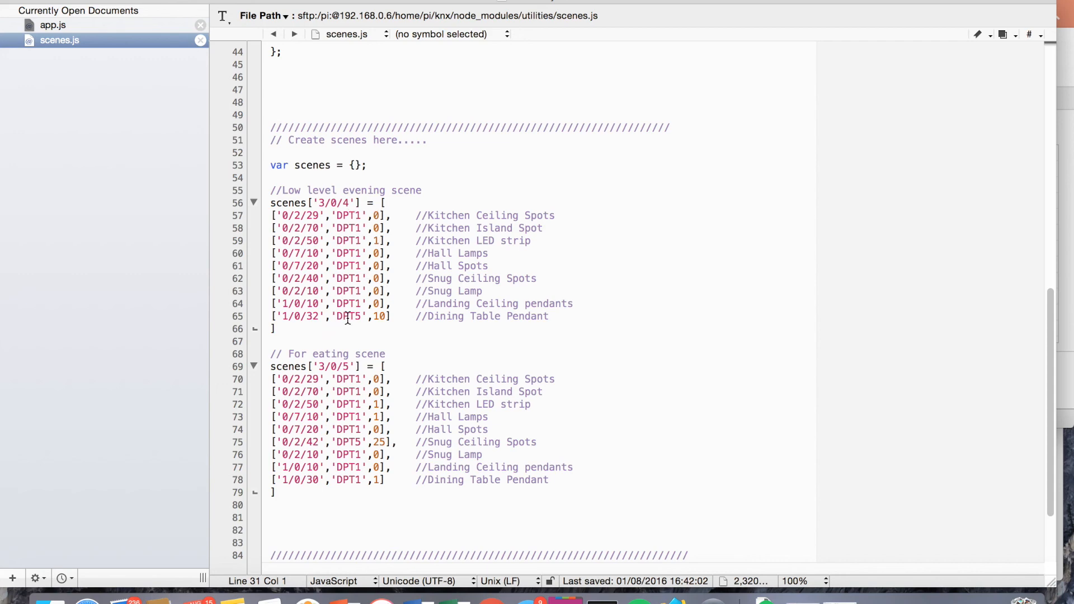
mouse_move(354, 349)
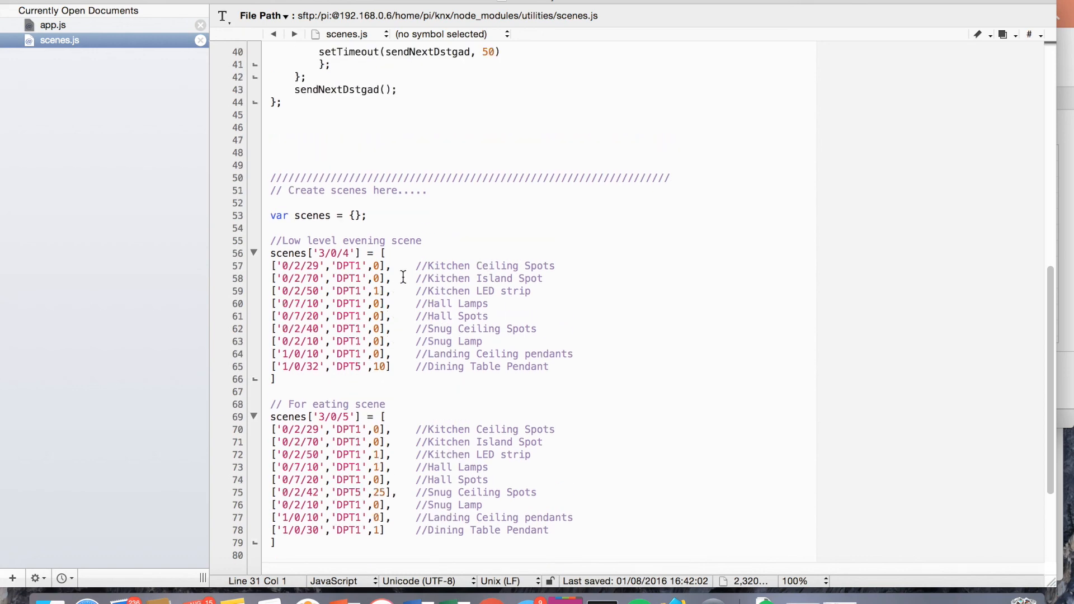
scroll(up, 3)
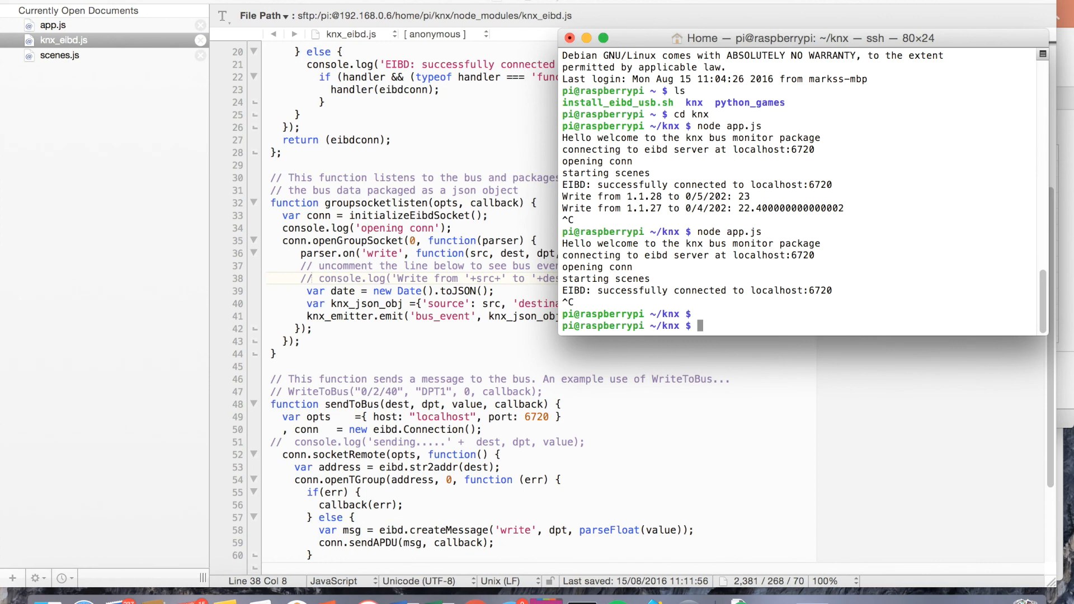
Step: Run 'node app.js' on the Pi so KNX starts scenes and connects to eibd
text(node app.js)
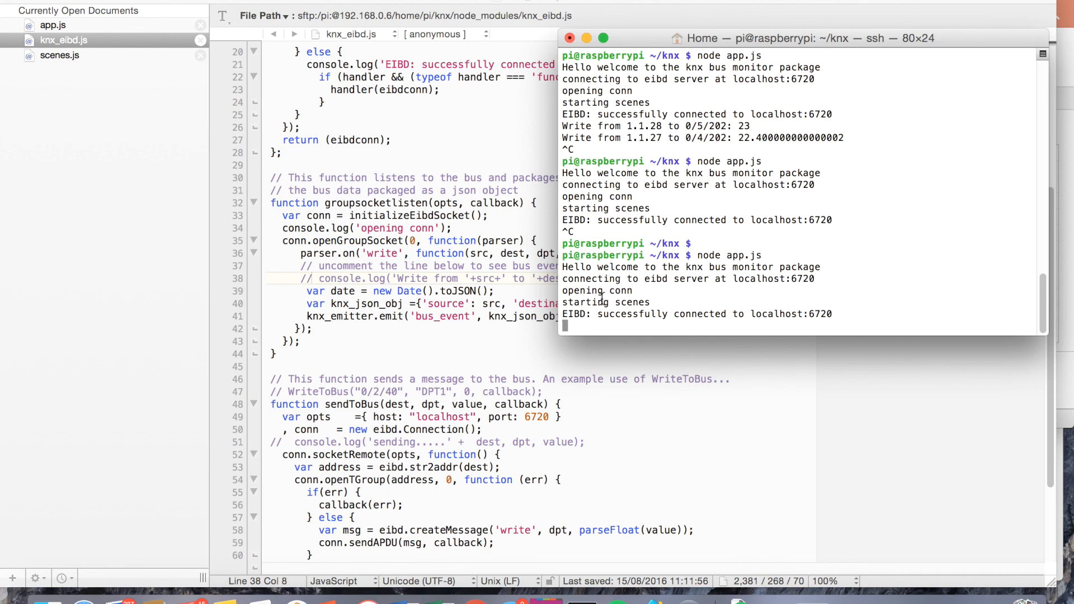
mouse_move(384, 121)
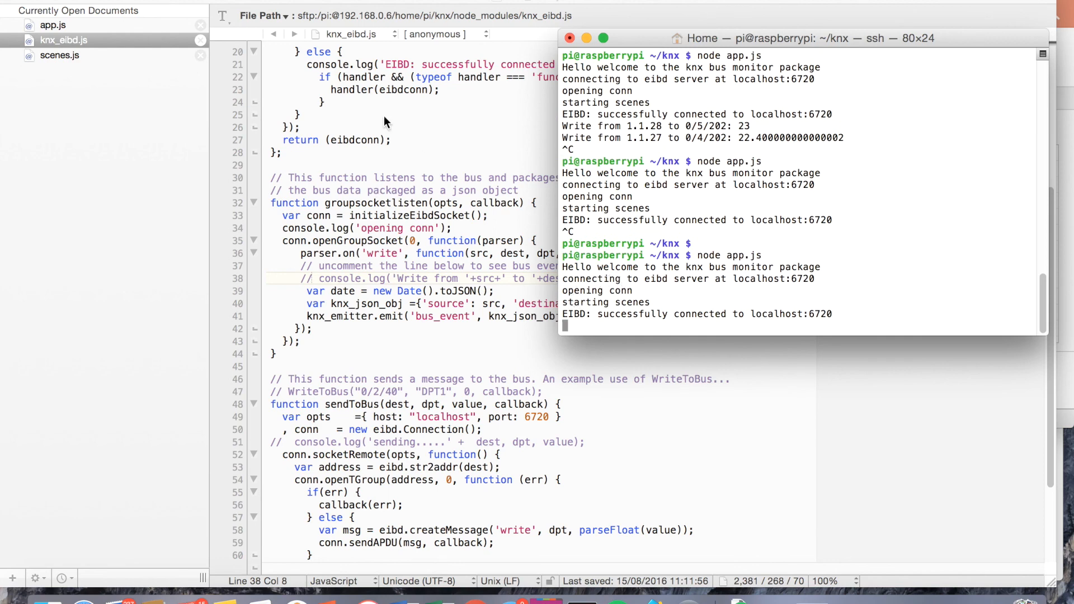